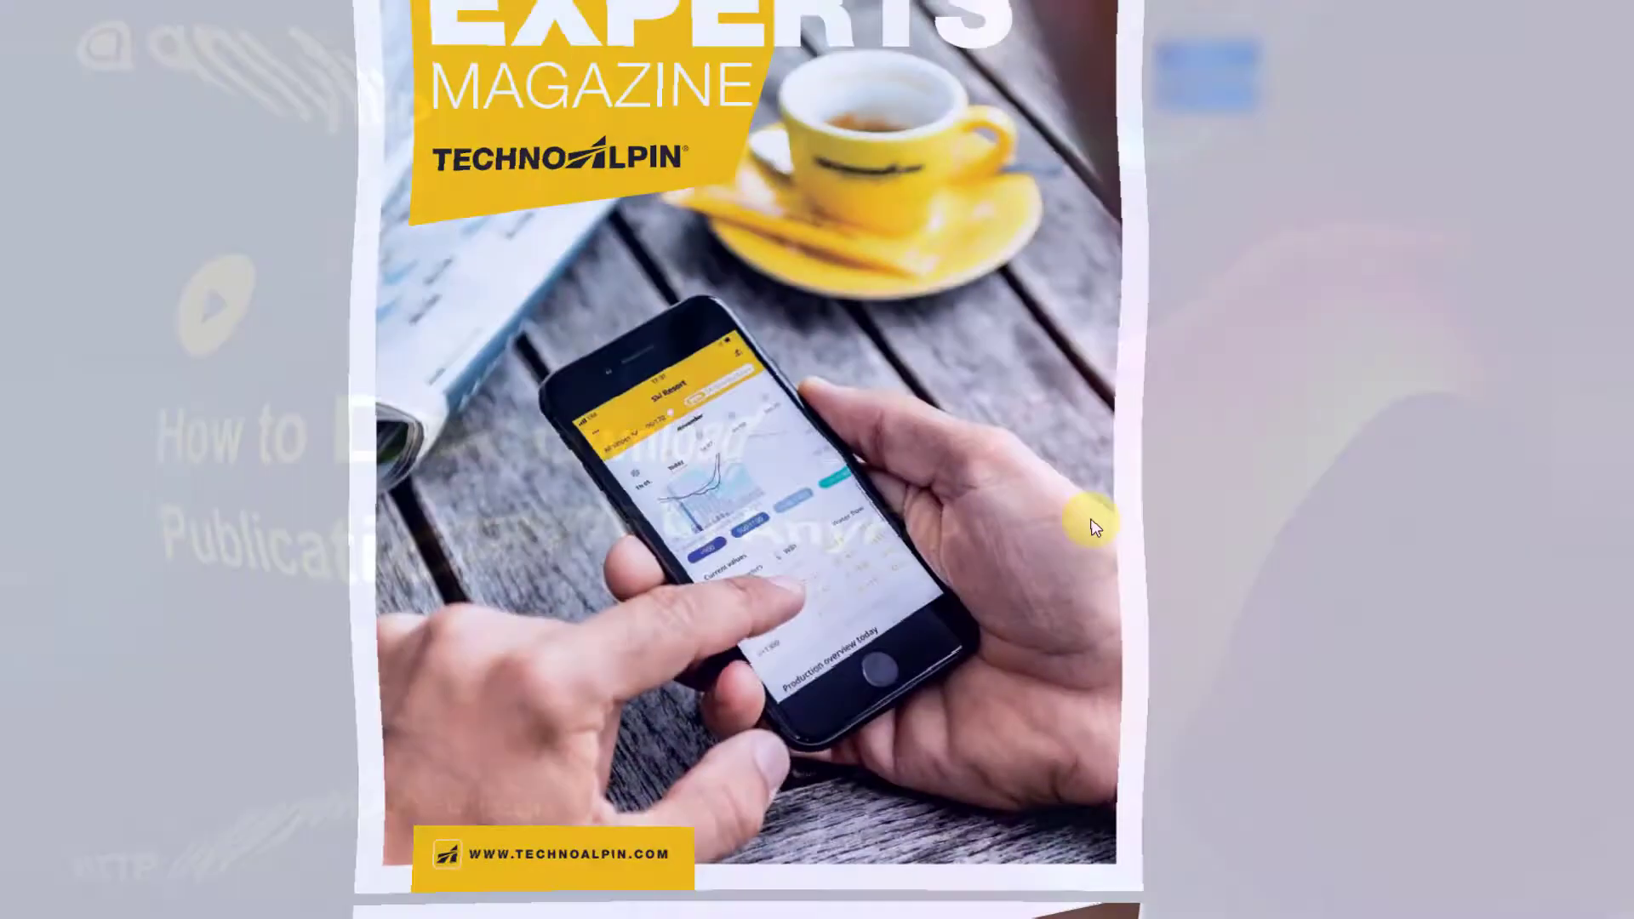
Scroll down the AnyFlip homepage to view its content before signing in
{"action": "scroll", "scroll_direction": "down", "scroll_amount": 3}
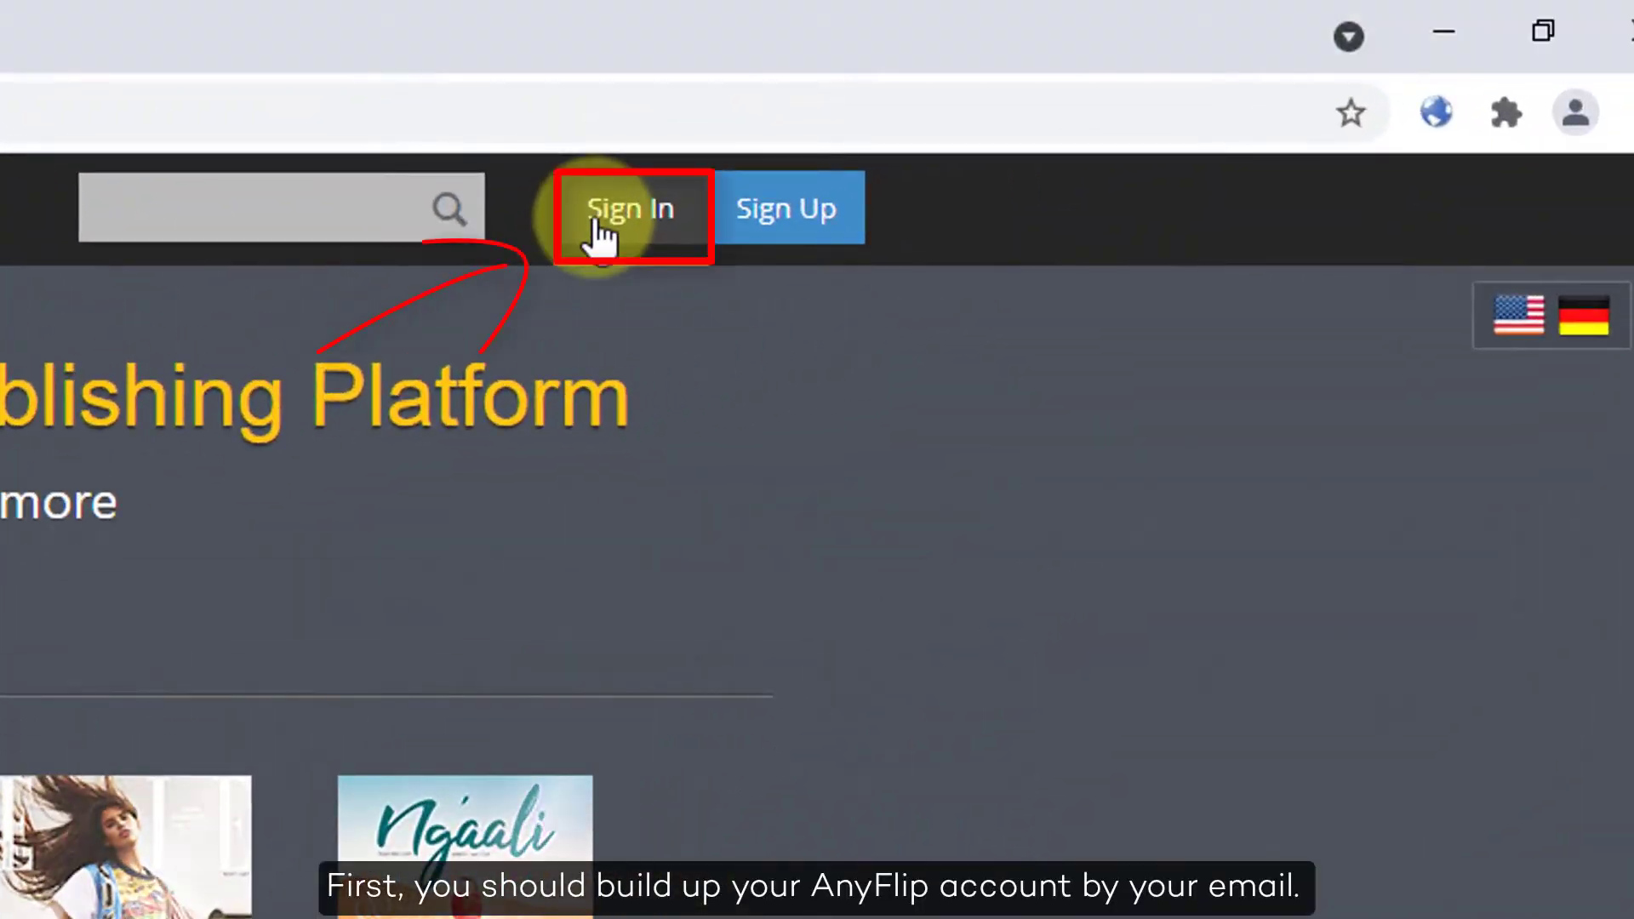
Sign in to AnyFlip using the saved autofill email and password
{"action": "left_click", "coordinate": [631, 206]}
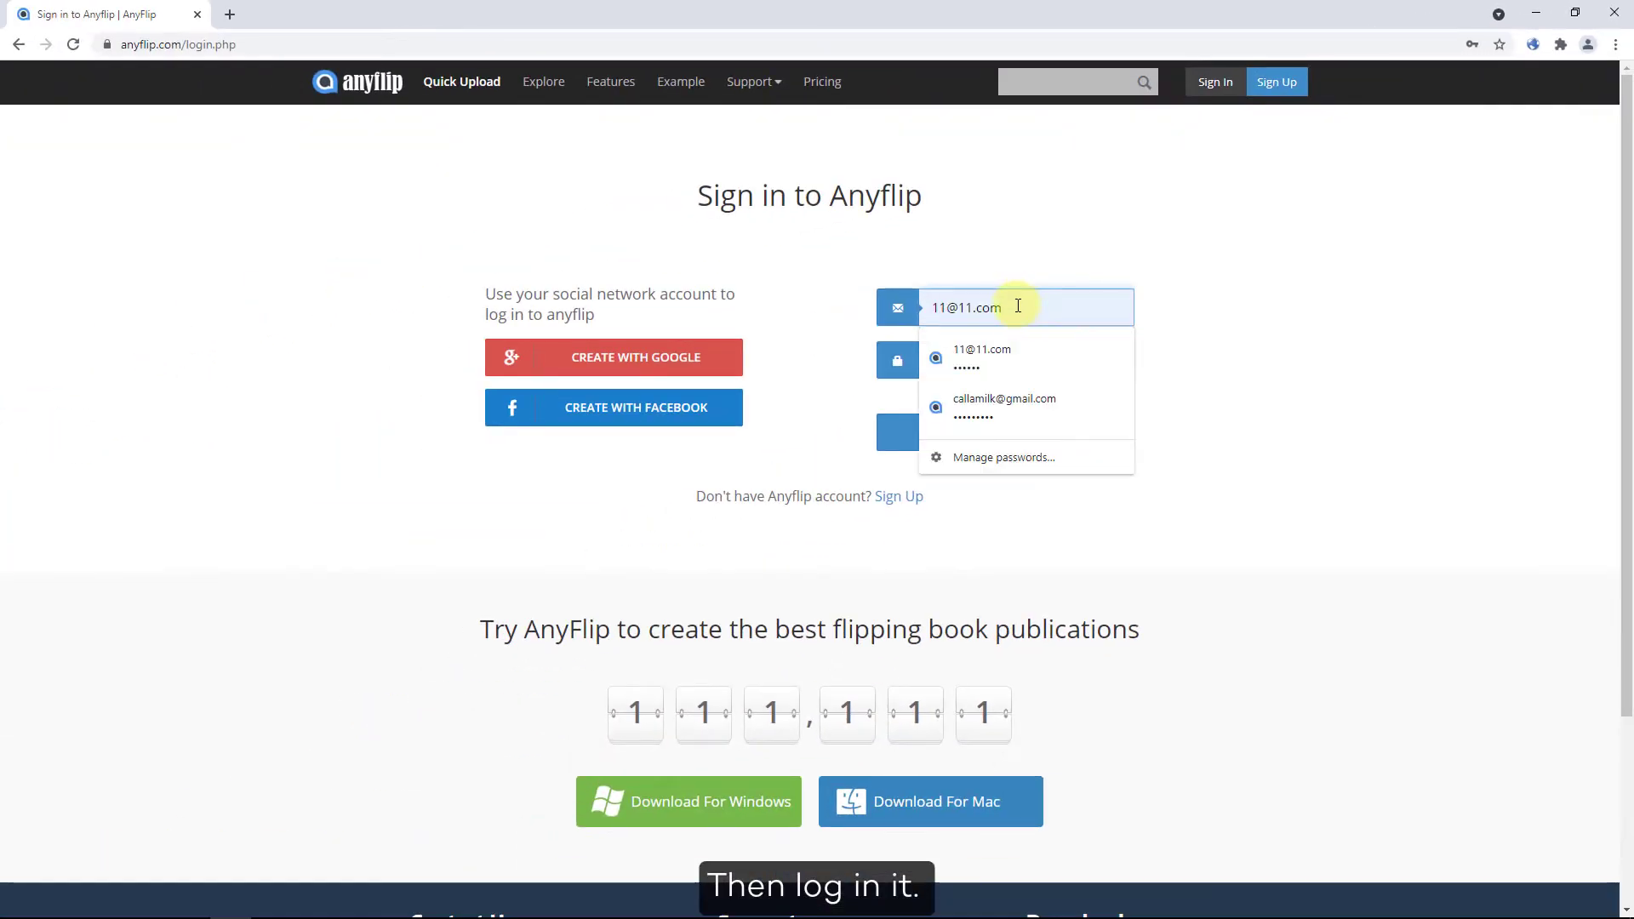
{"action": "left_click", "coordinate": [1003, 407]}
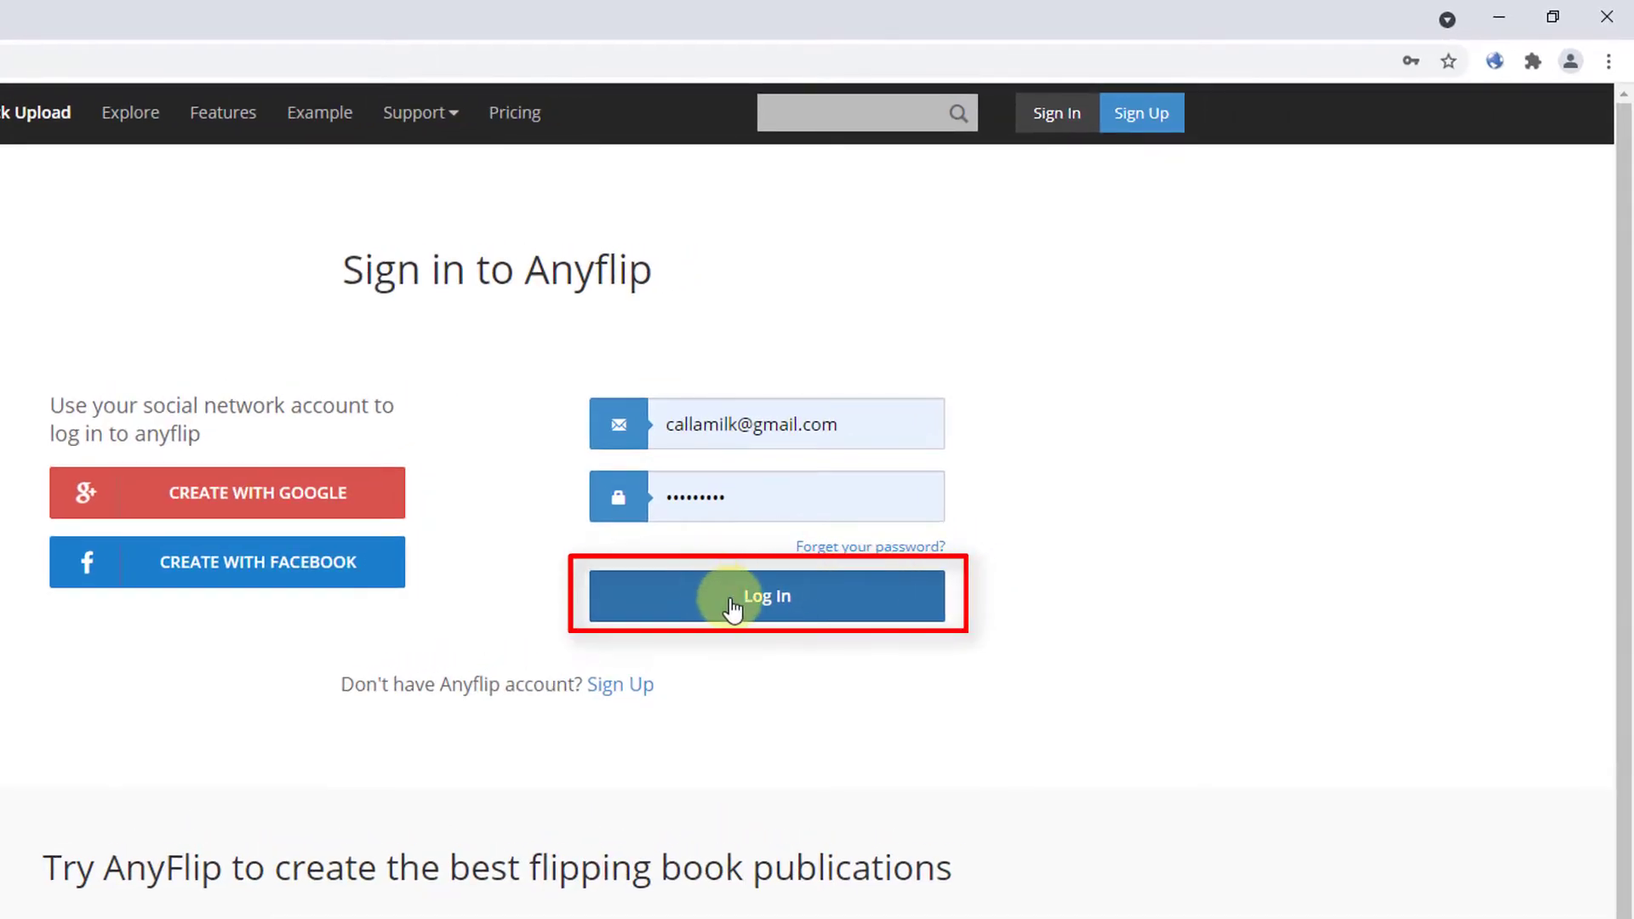
{"action": "left_click", "coordinate": [767, 596]}
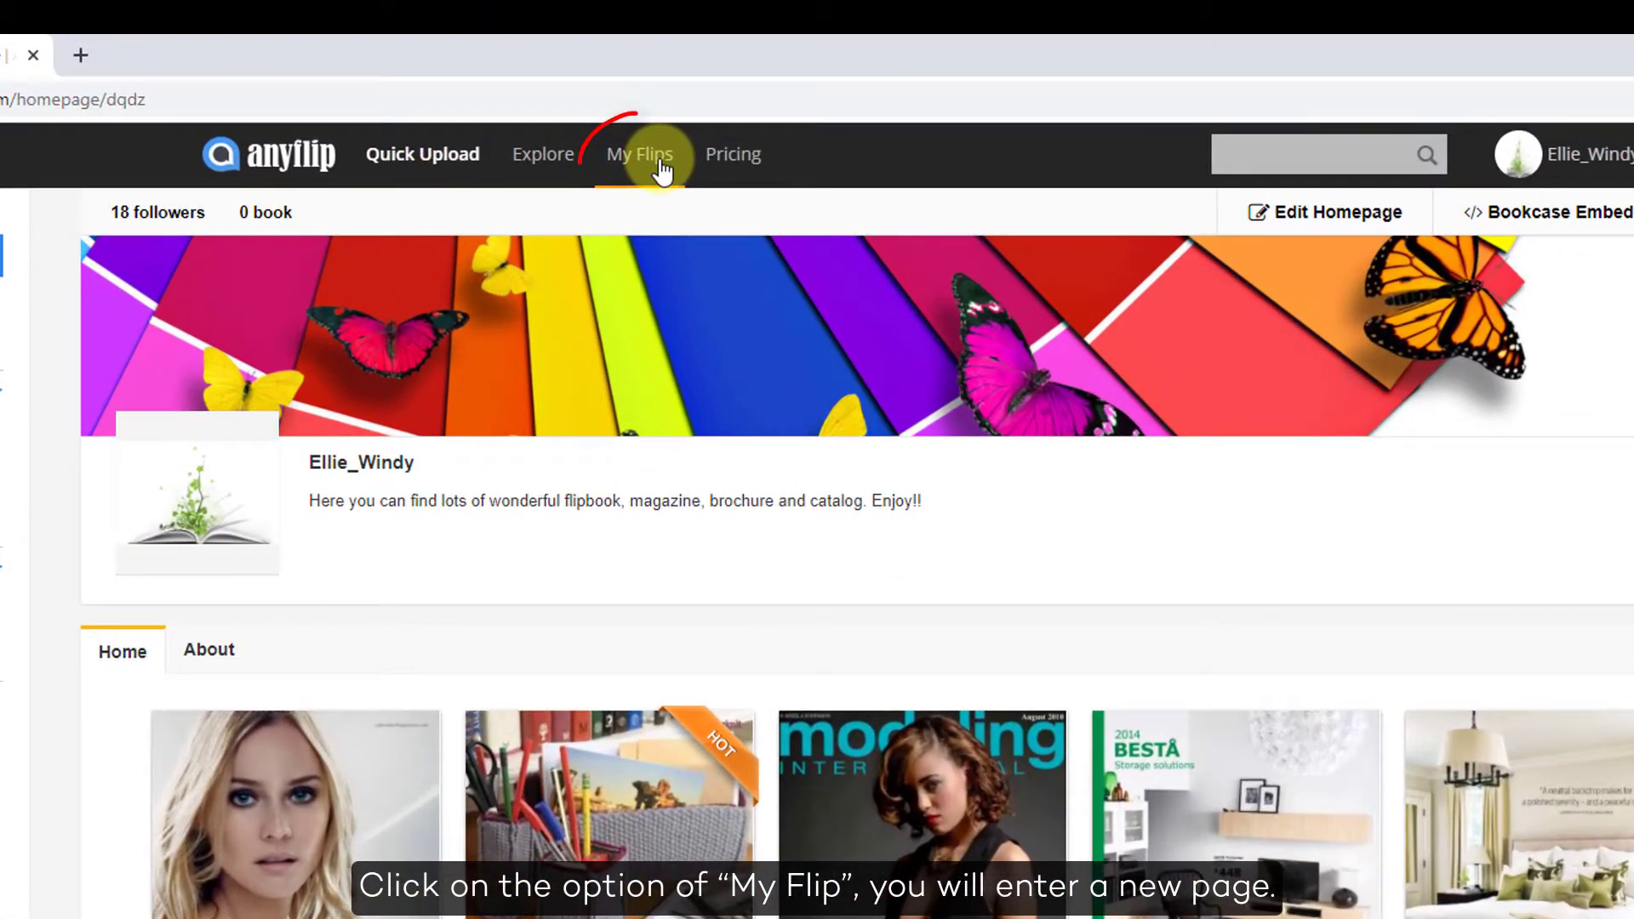
Open My Flips and show the Default folder's 18 publications
{"action": "left_click", "coordinate": [640, 154]}
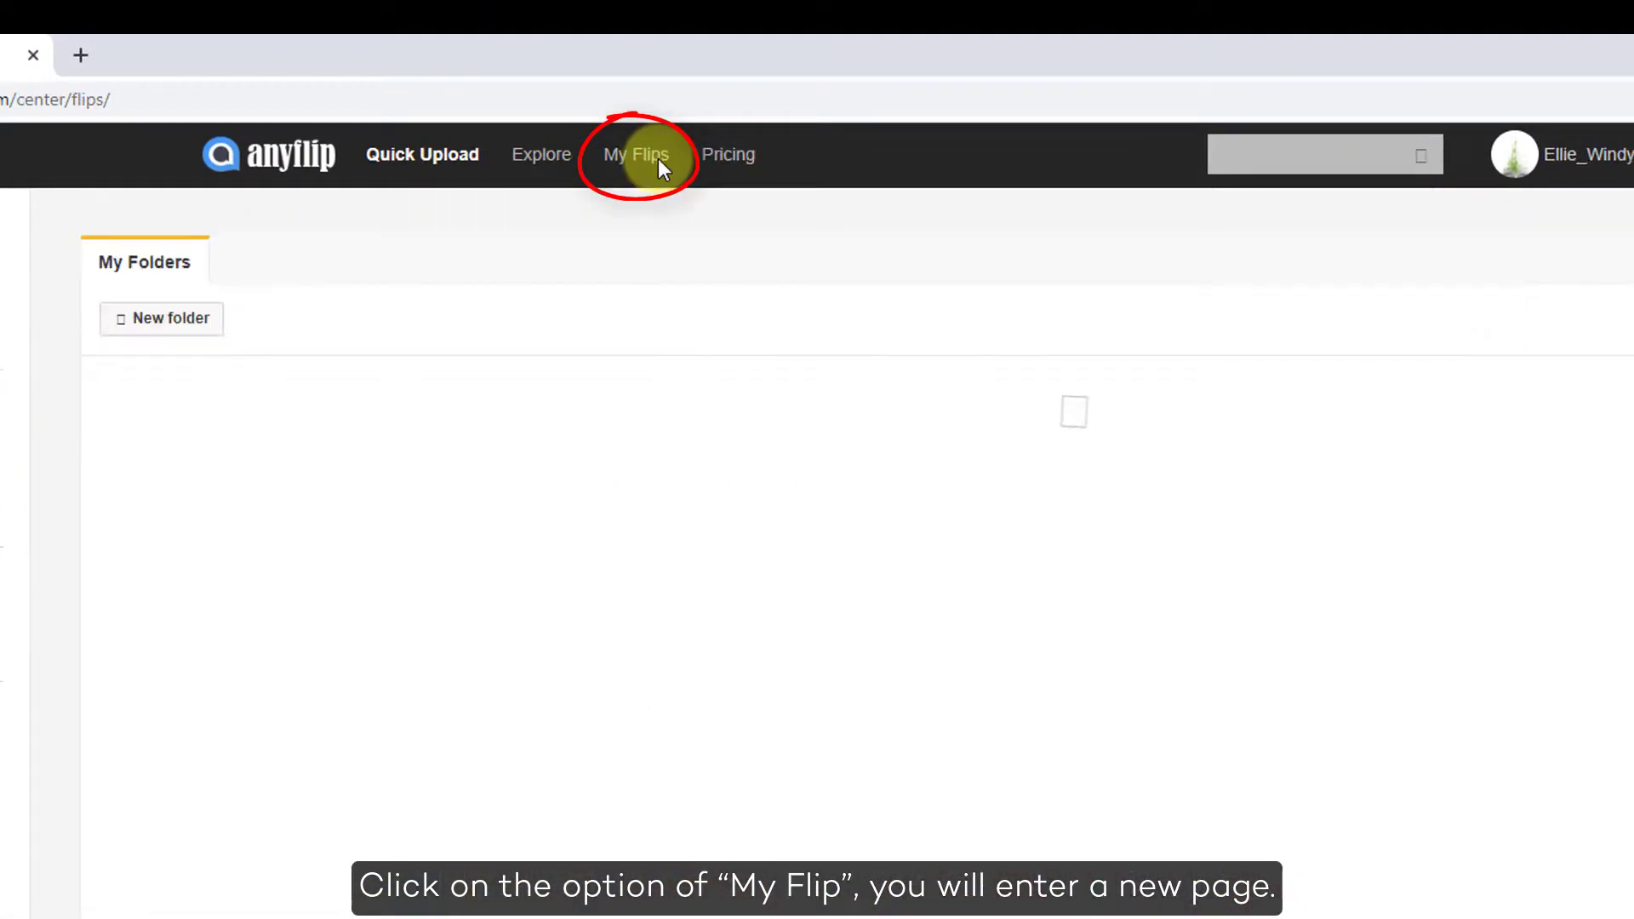
{"action": "left_click", "coordinate": [637, 154]}
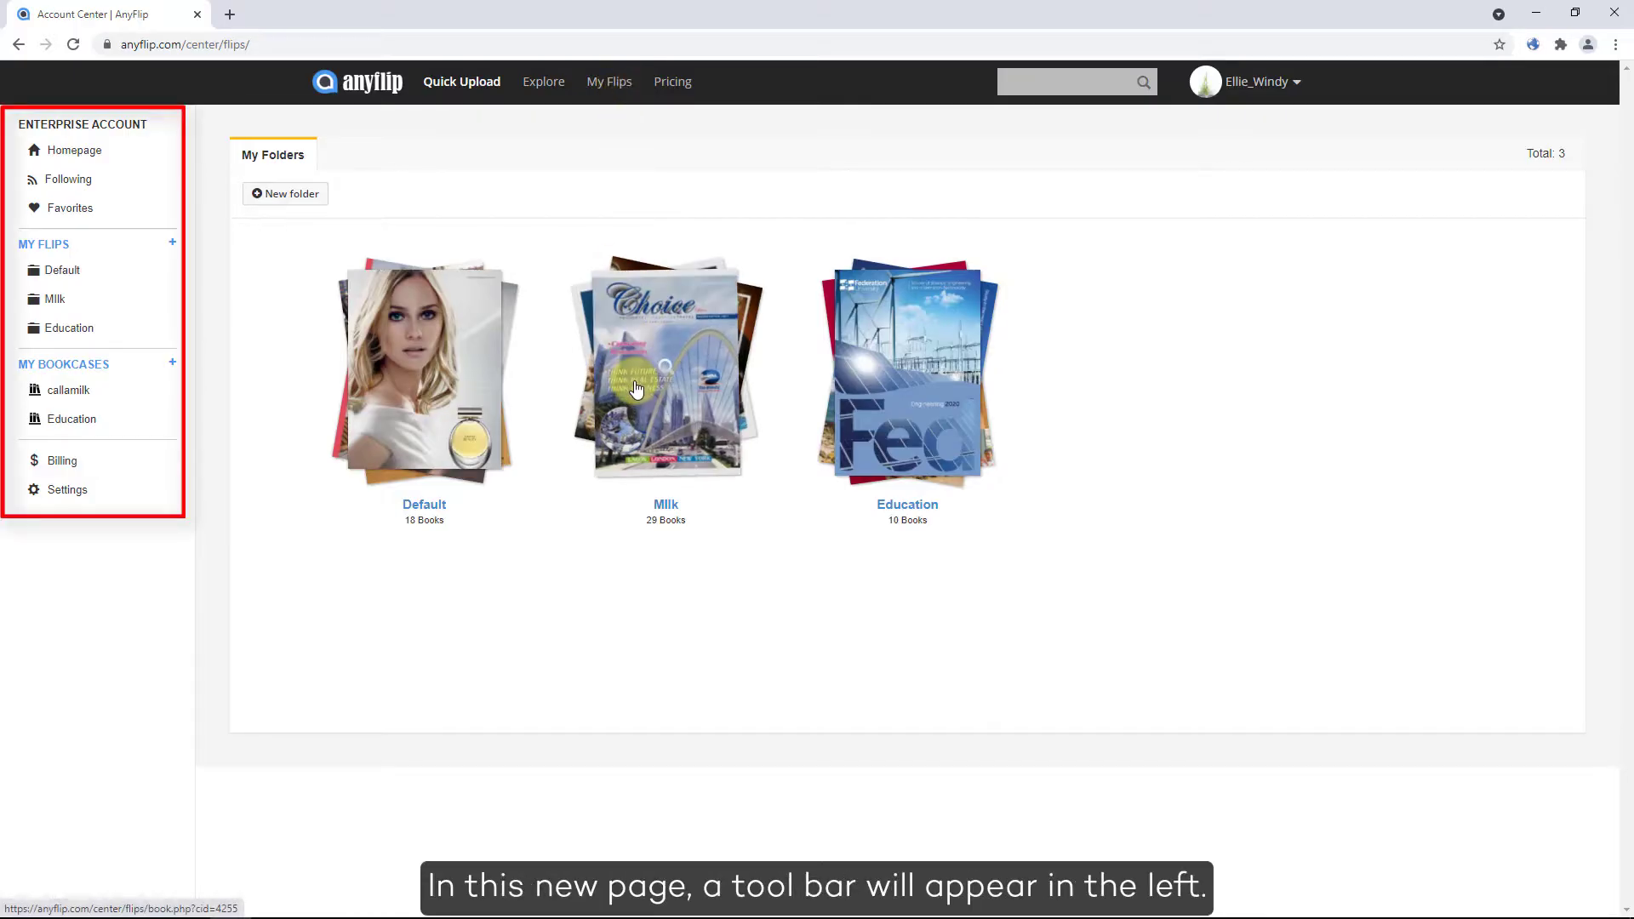
{"action": "left_click", "coordinate": [62, 270]}
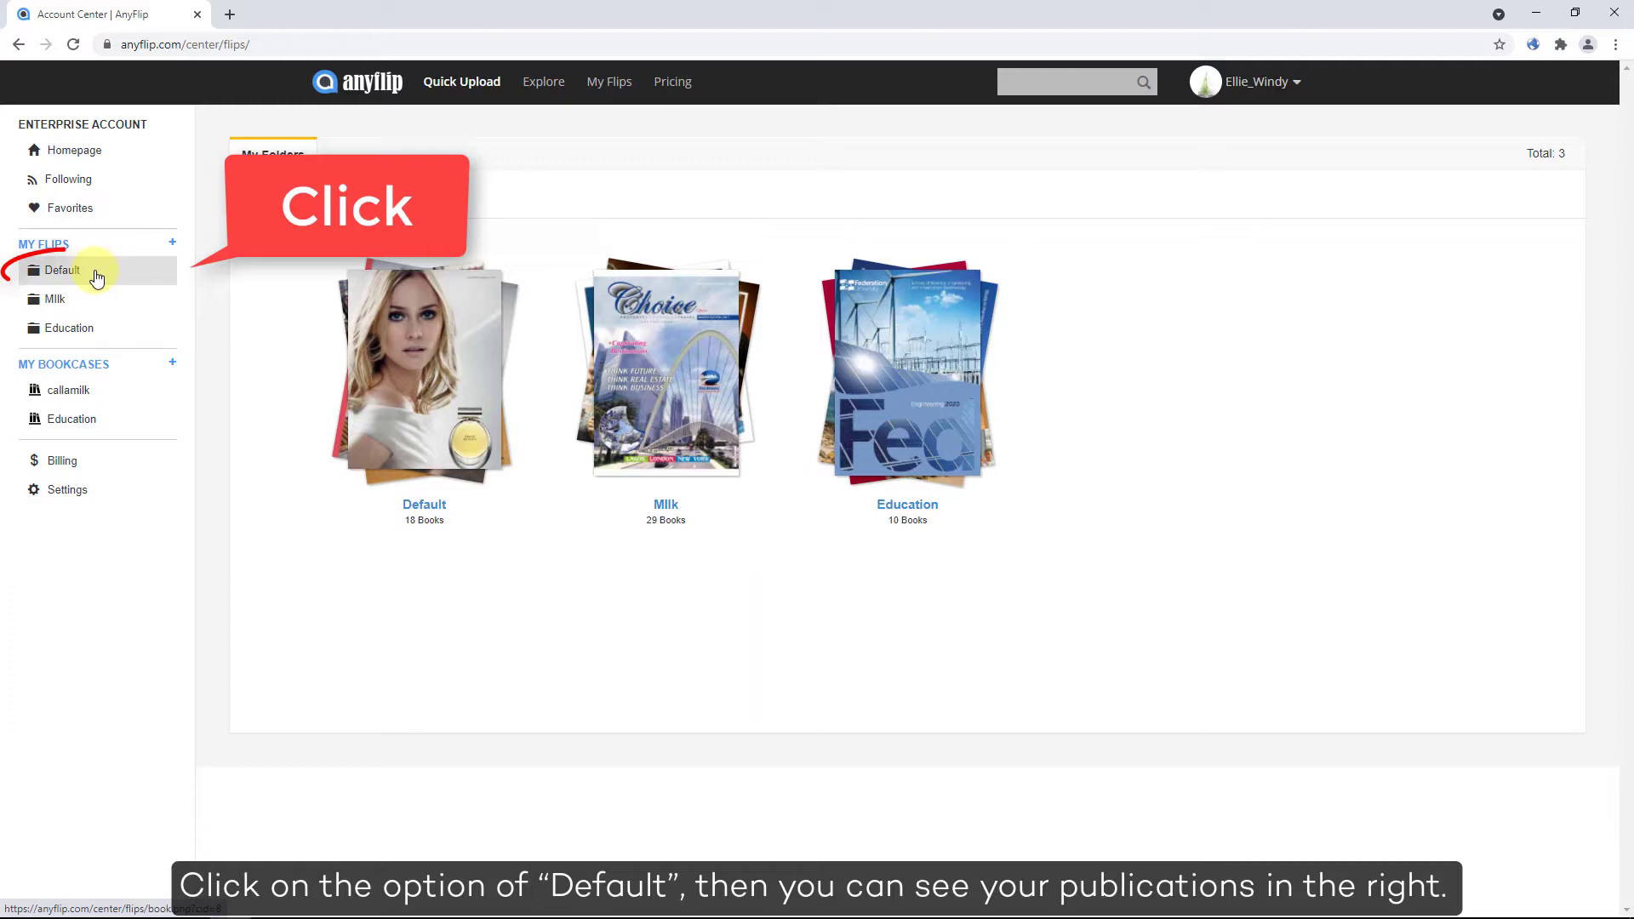
{"action": "left_click", "coordinate": [62, 270]}
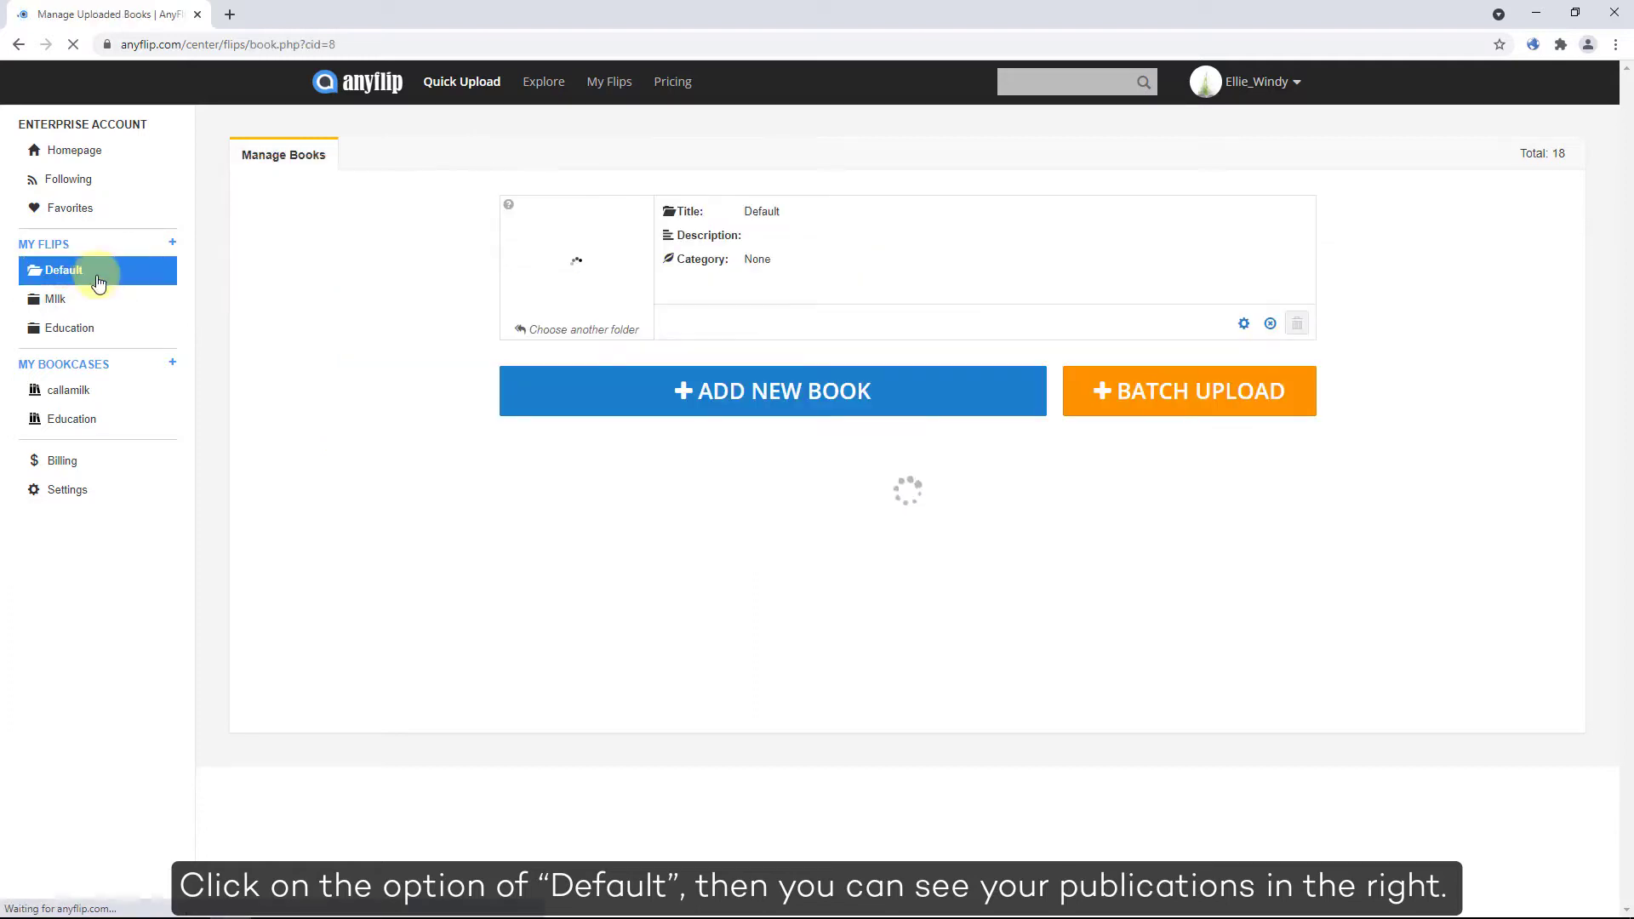
{"action": "left_click", "coordinate": [65, 270]}
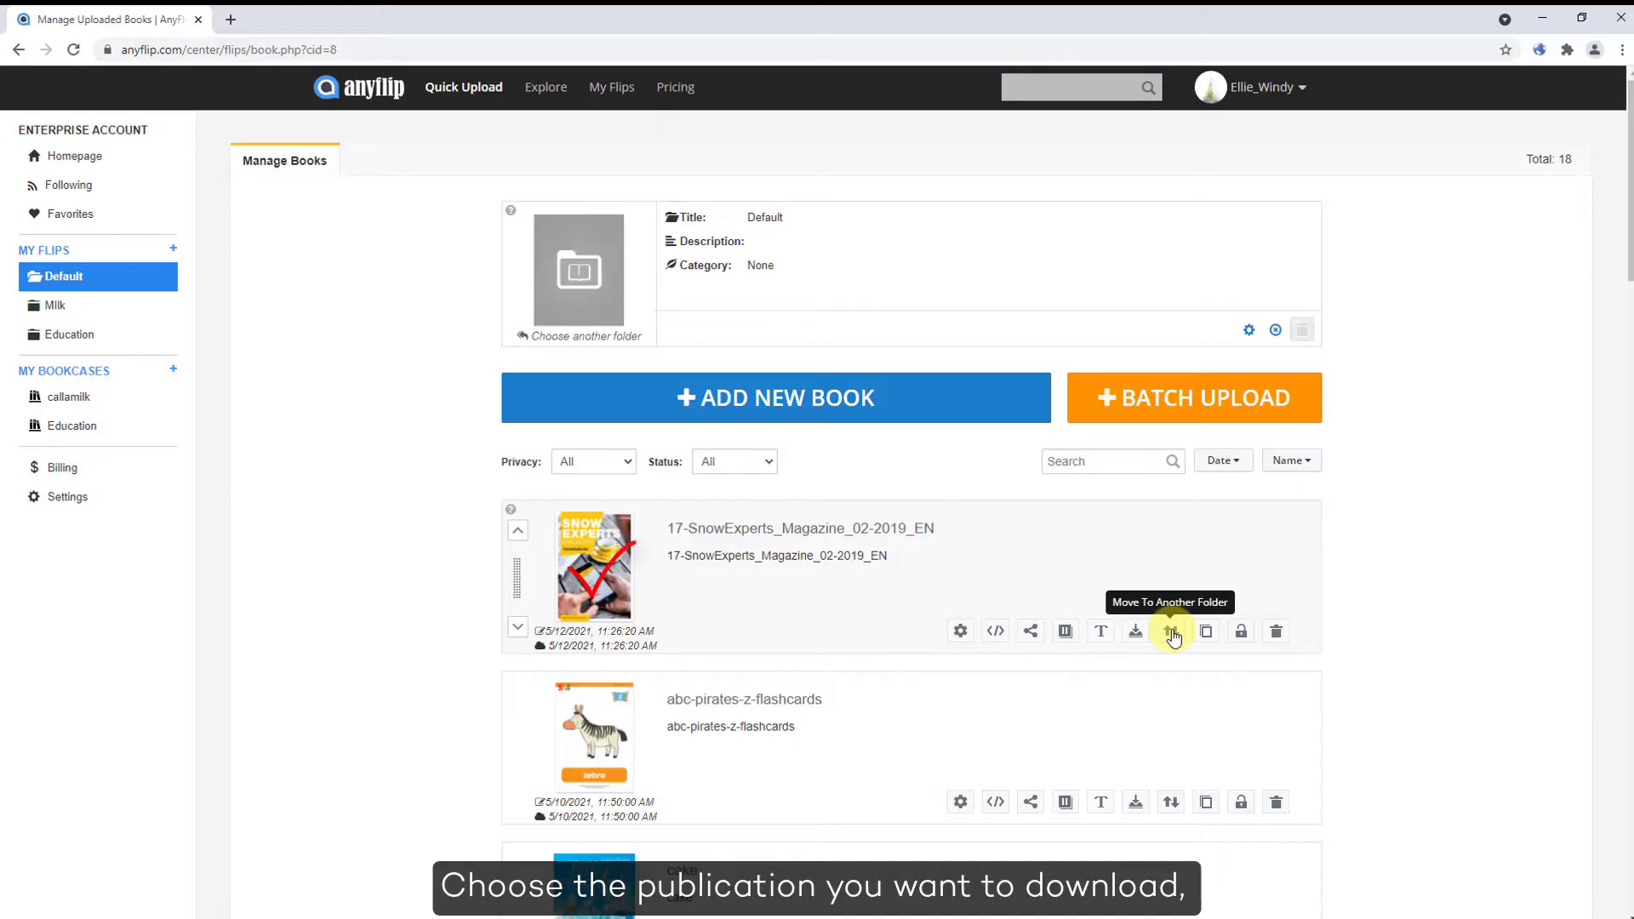
{"action": "mouse_move", "coordinate": [1146, 633]}
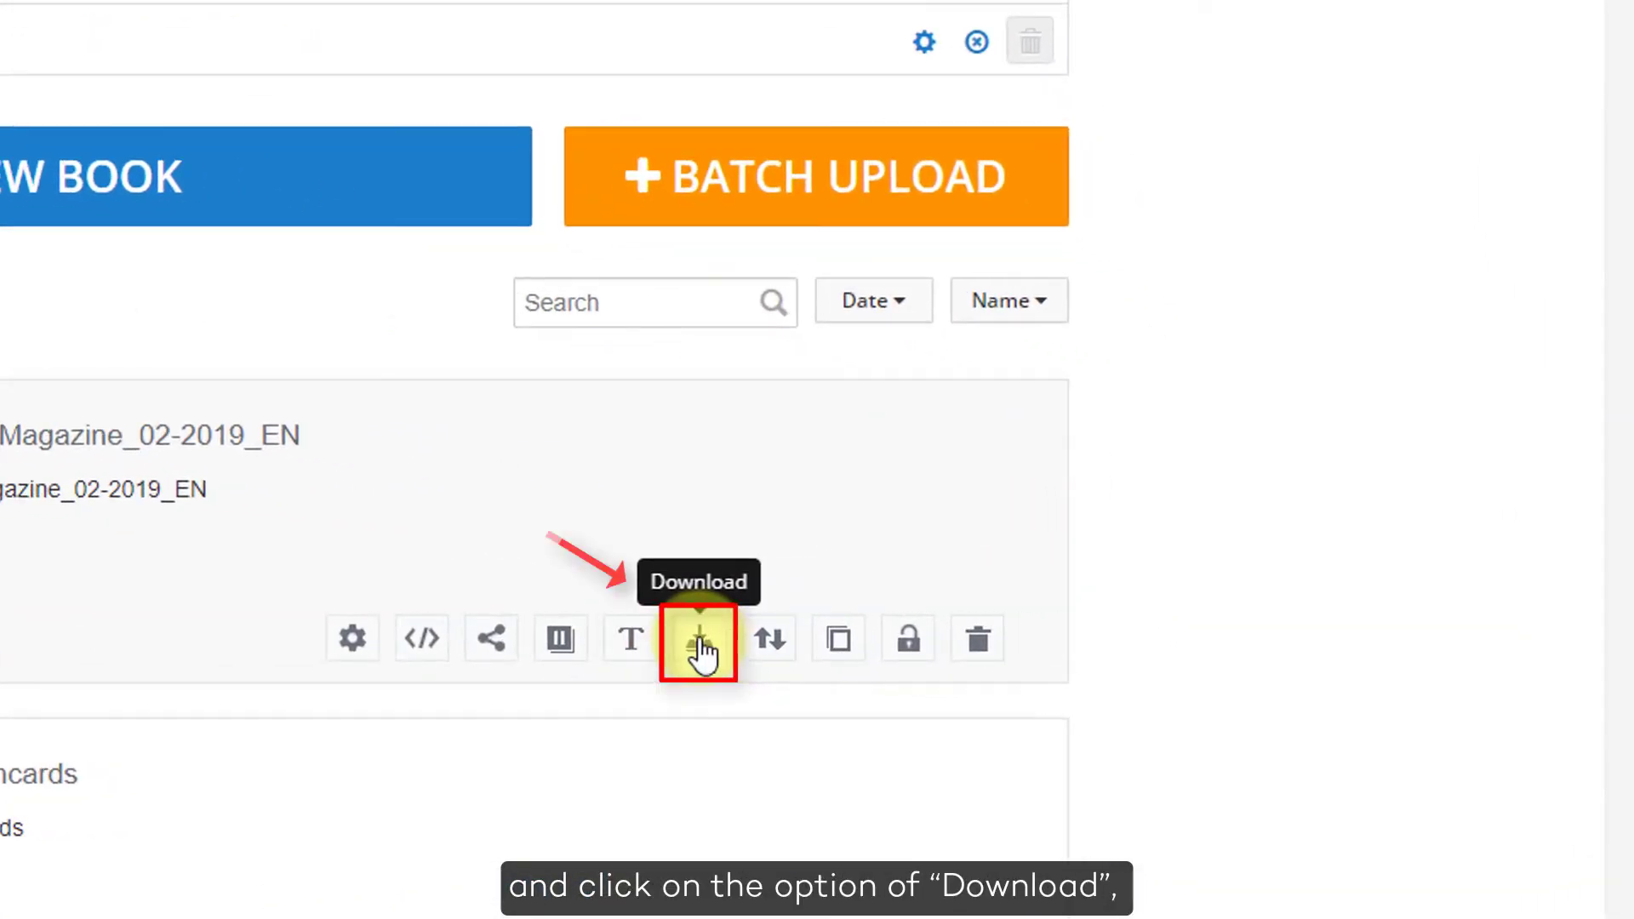
Download the SnowExperts magazine as a PDF from its download options
{"action": "left_click", "coordinate": [697, 640]}
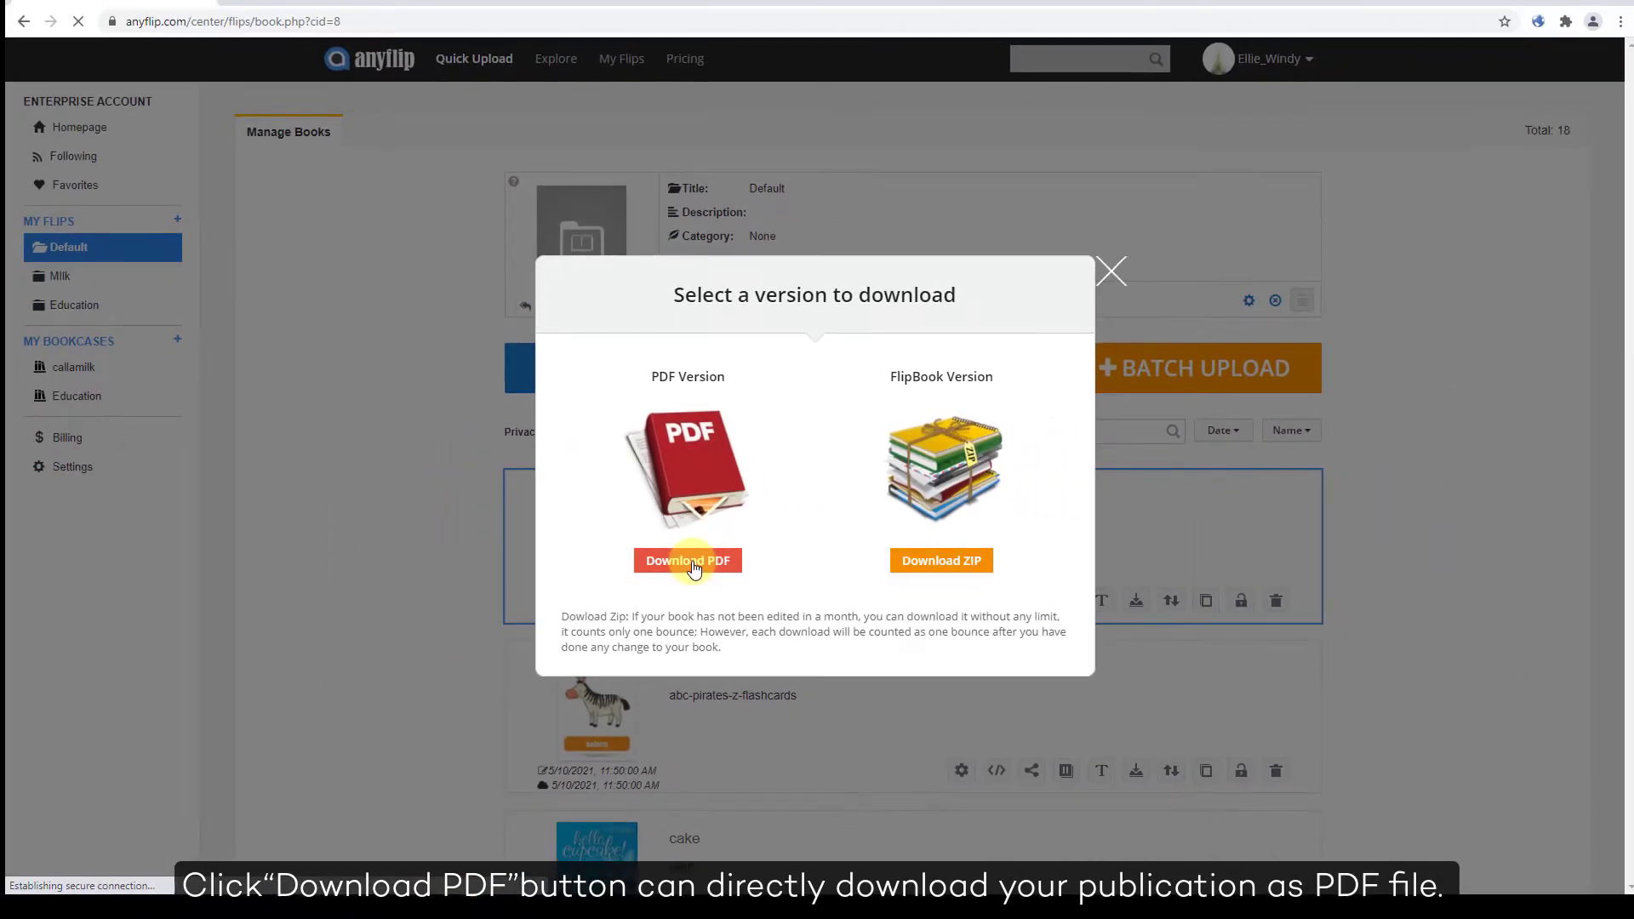
{"action": "left_click", "coordinate": [687, 560]}
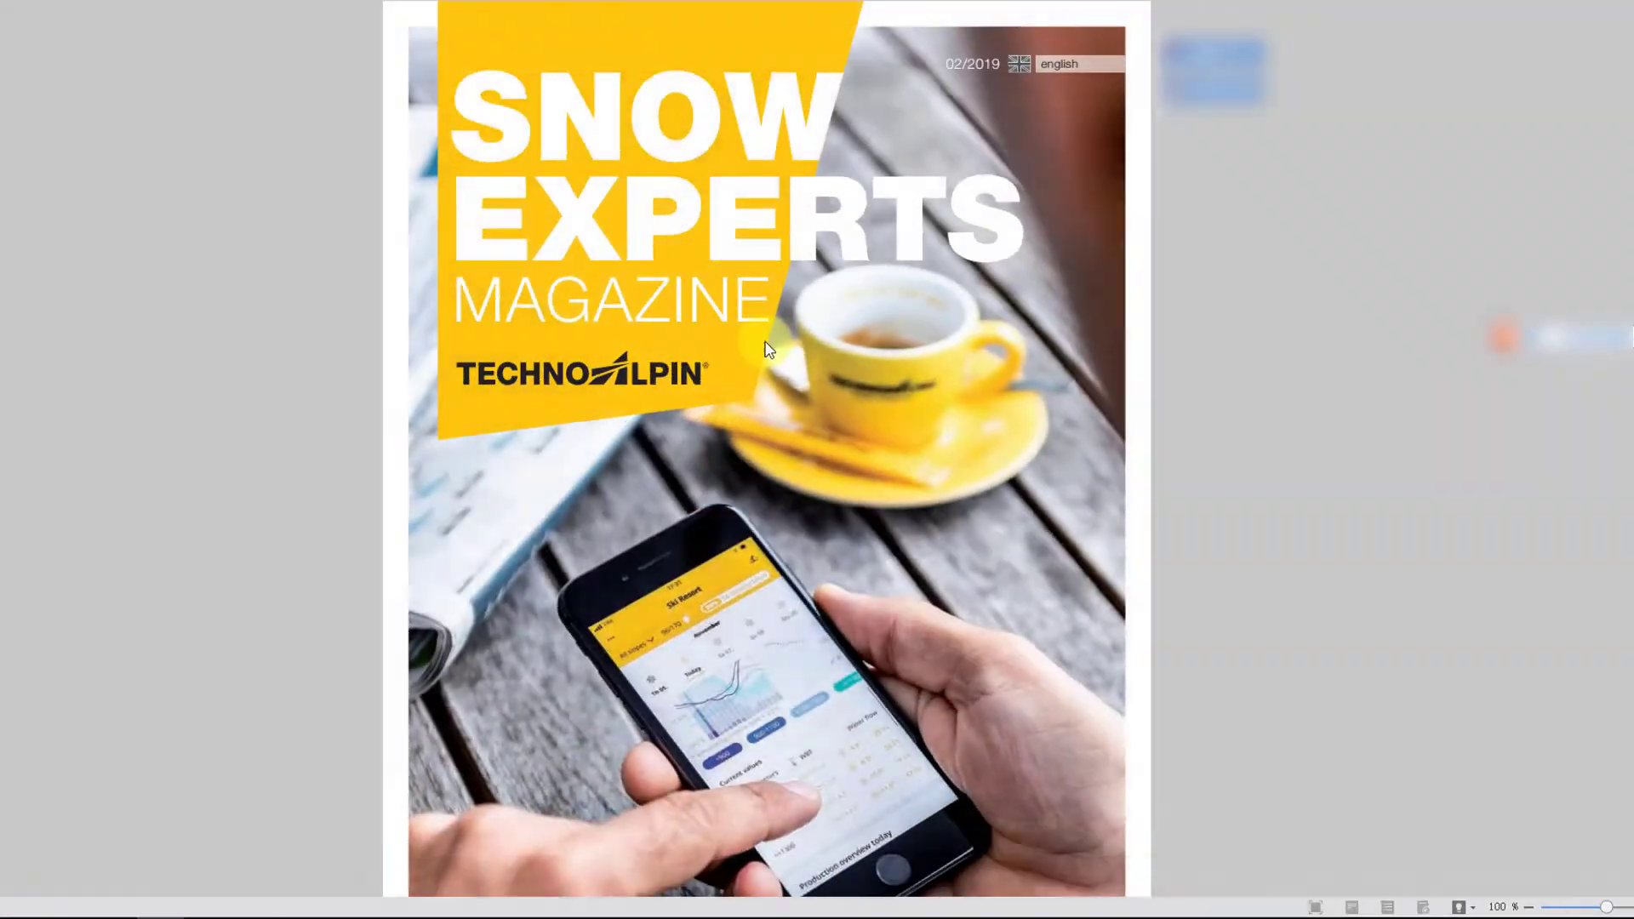
Scroll through the PDF's cover, contents and editorial pages in Acrobat
{"action": "scroll", "scroll_direction": "down", "scroll_amount": 3}
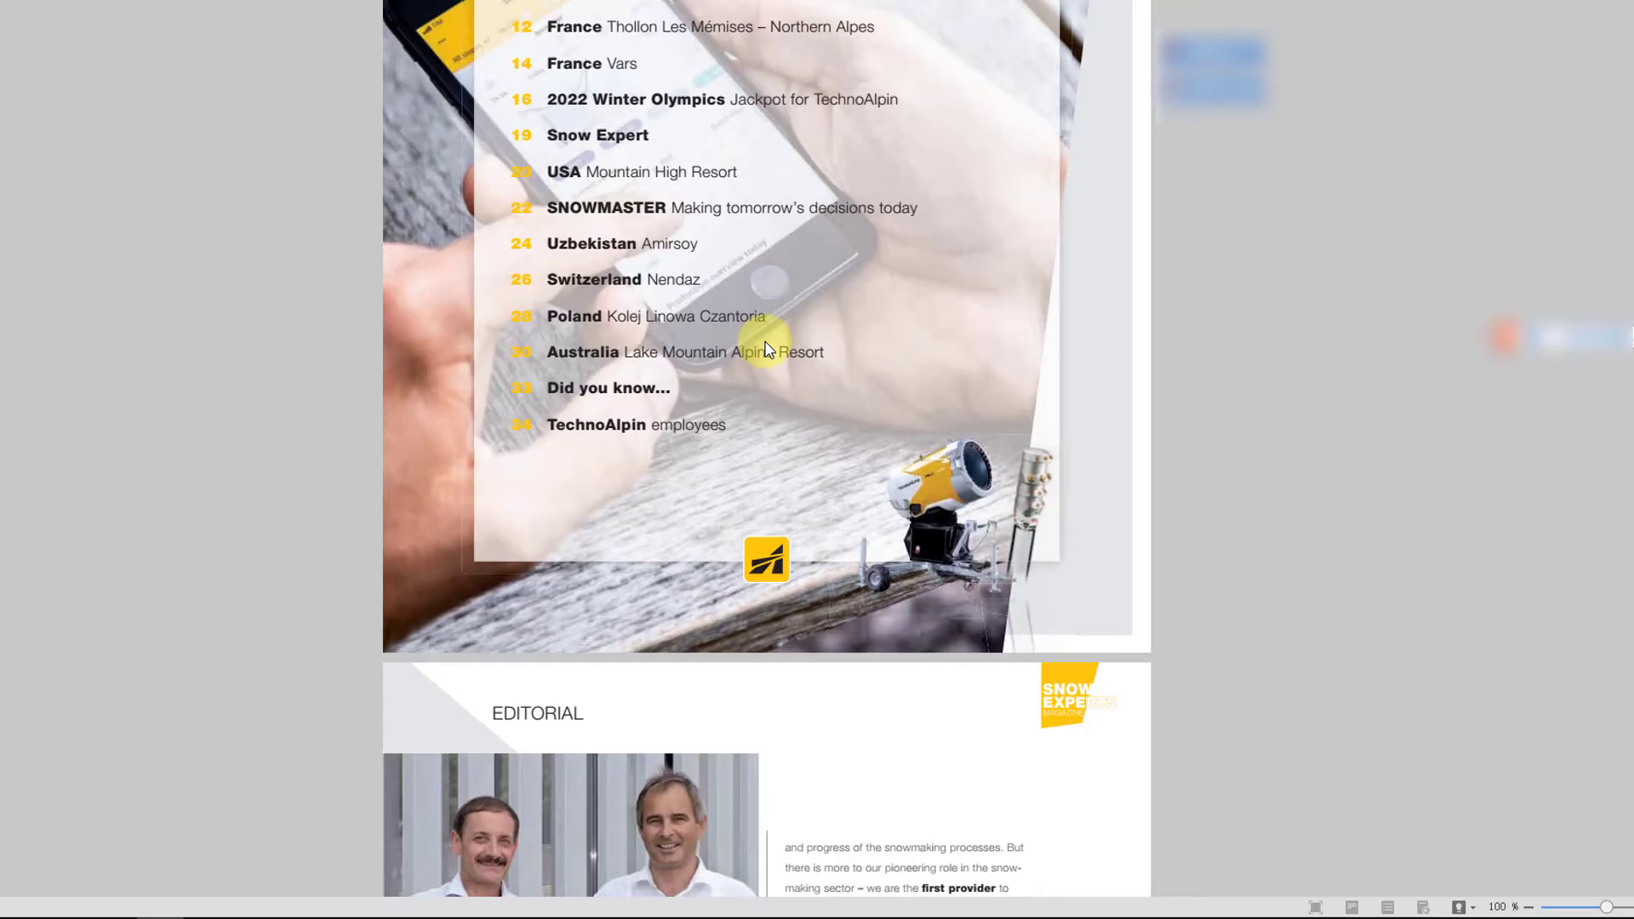
{"action": "scroll", "scroll_direction": "down", "scroll_amount": 3}
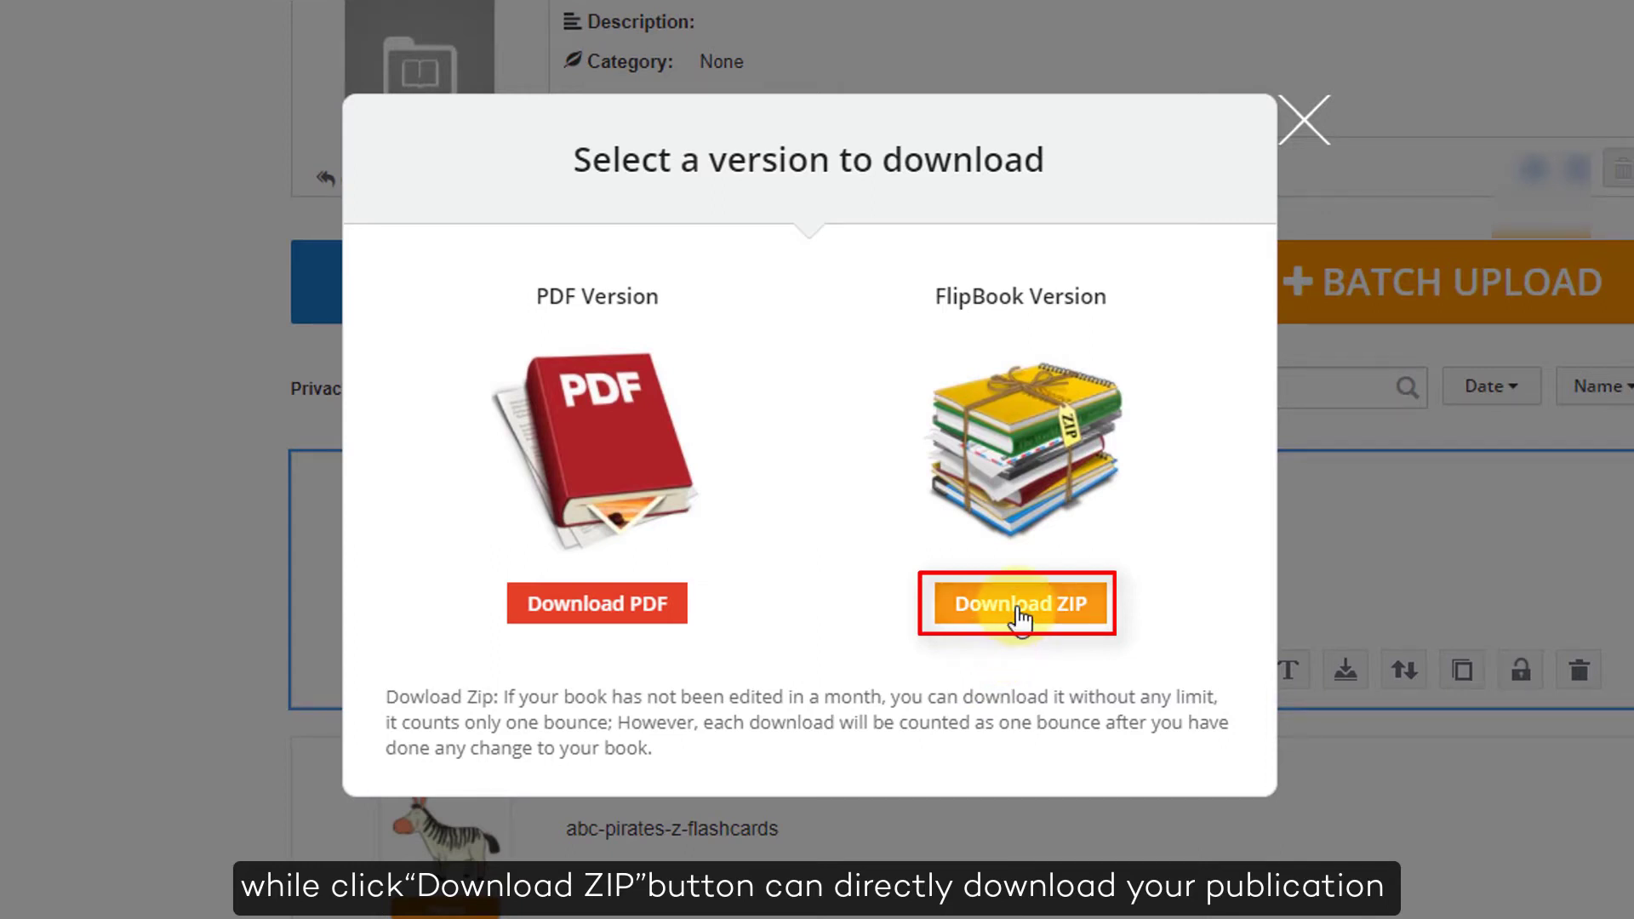
Download the flipbook as tngr.zip and open it from the download bar
{"action": "left_click", "coordinate": [1017, 604]}
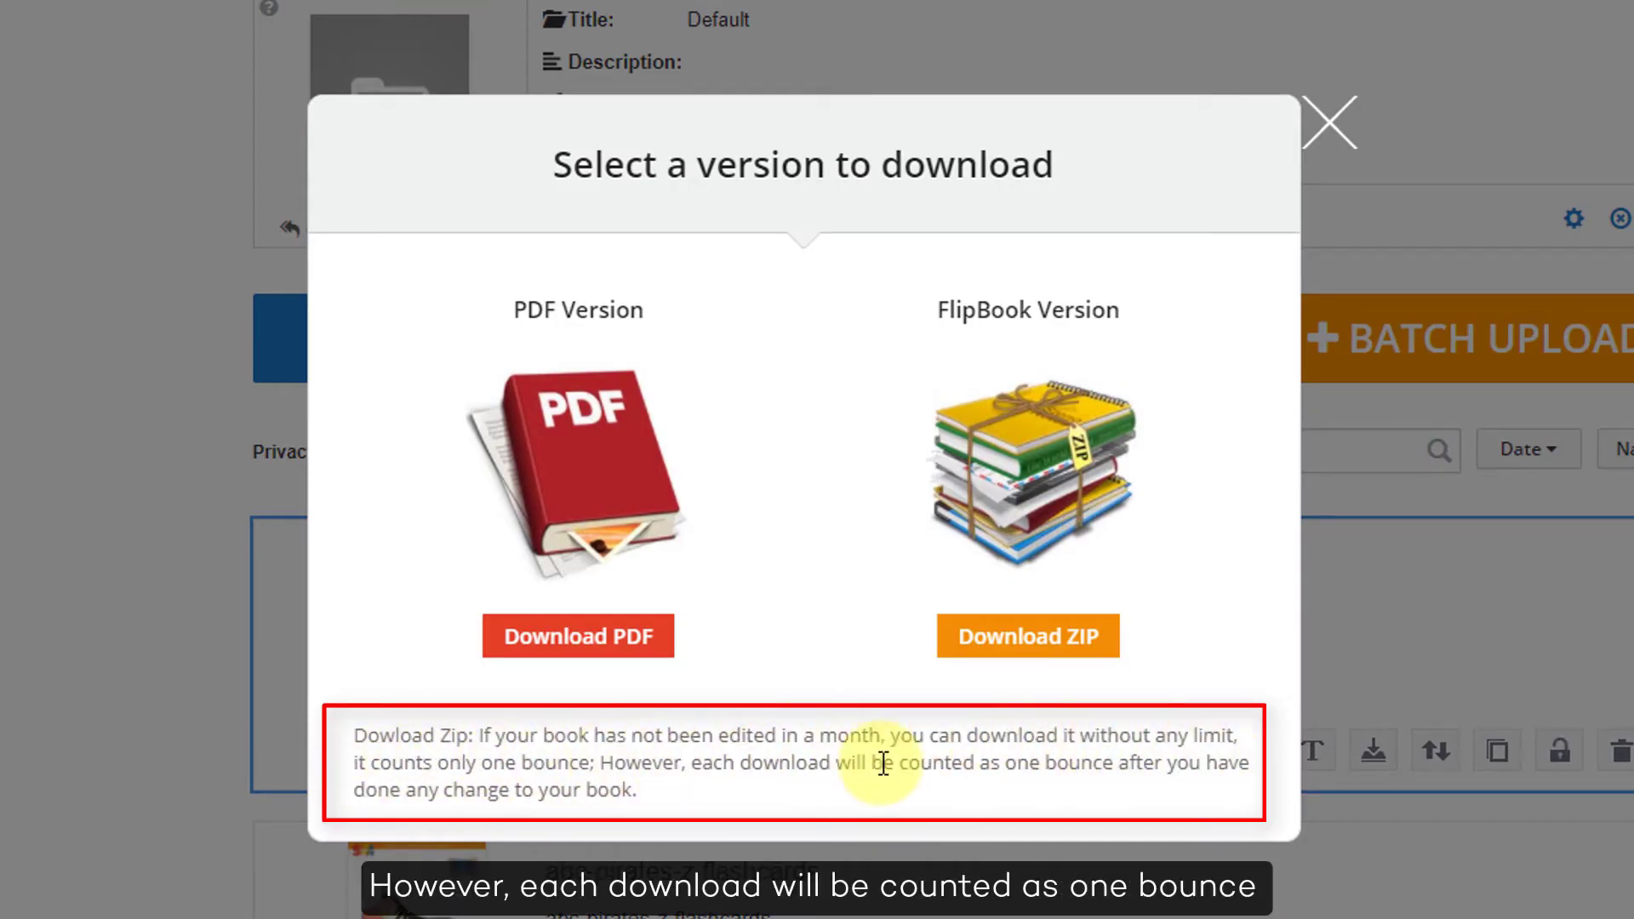
{"action": "mouse_move", "coordinate": [498, 803]}
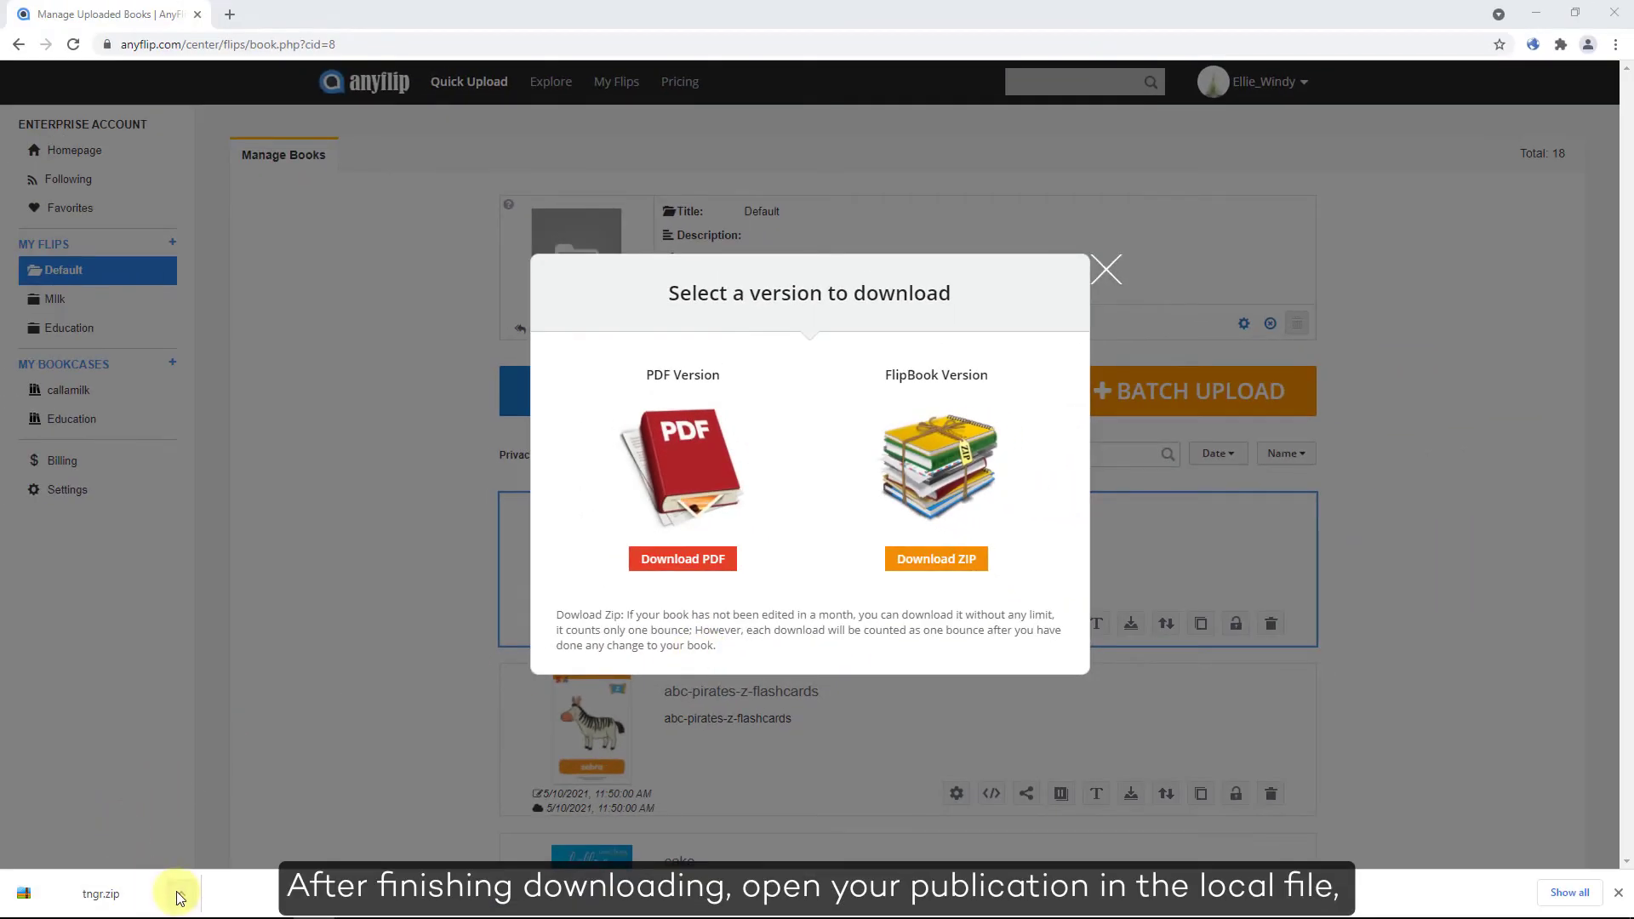
{"action": "left_click", "coordinate": [181, 895]}
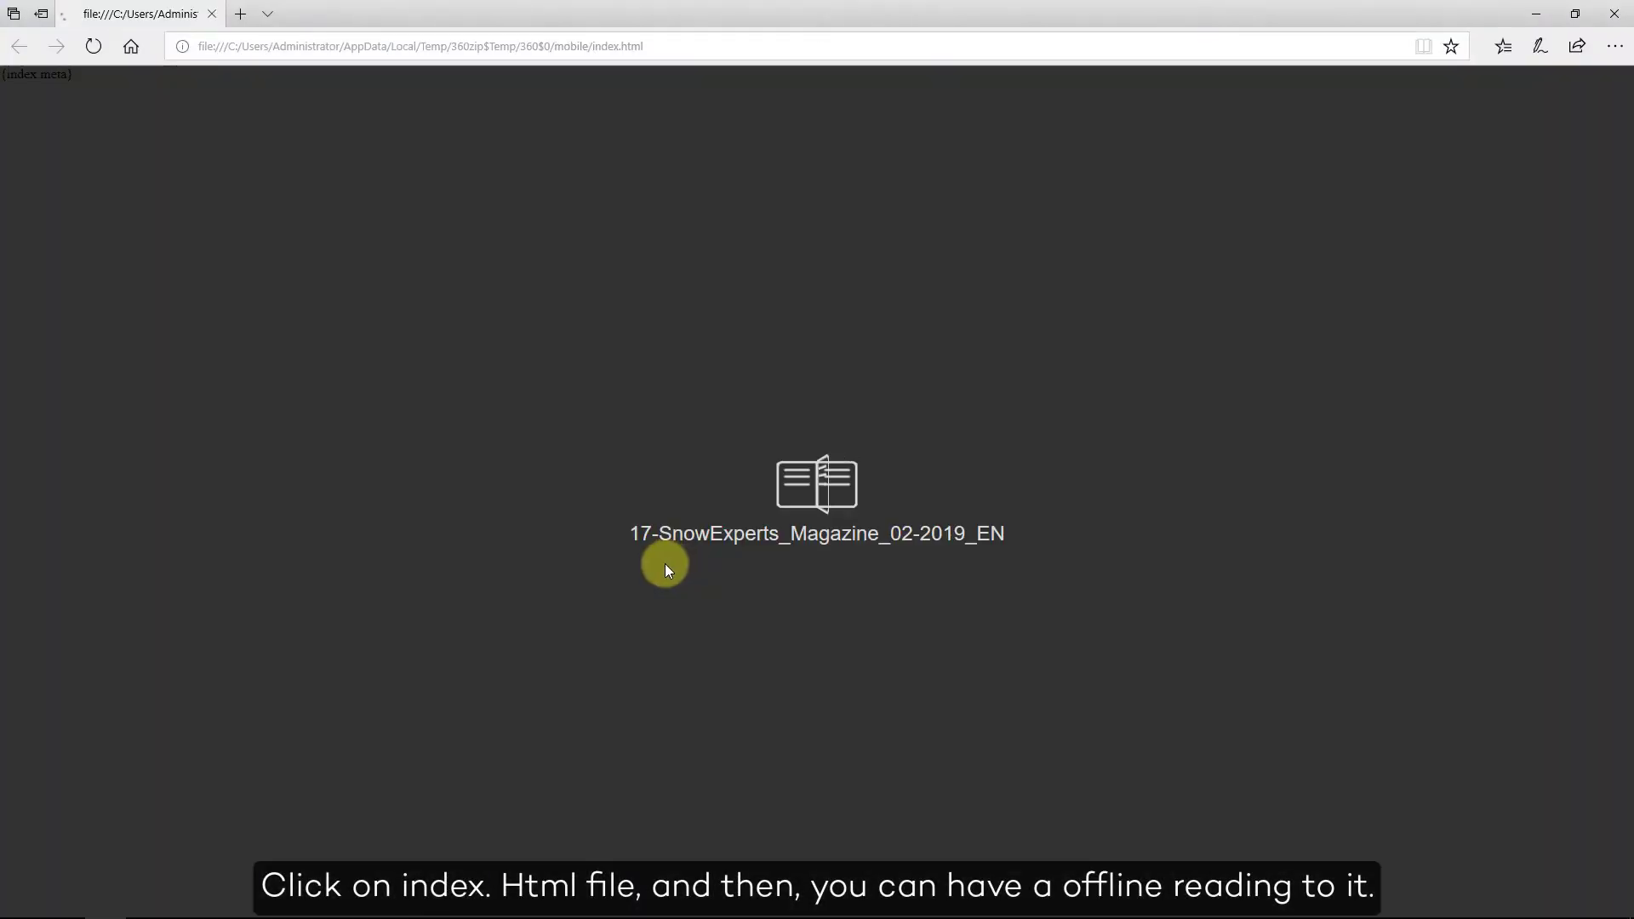
Page the offline flipbook from the cover to the partnerships spread, pages 10–11
{"action": "left_click", "coordinate": [816, 479]}
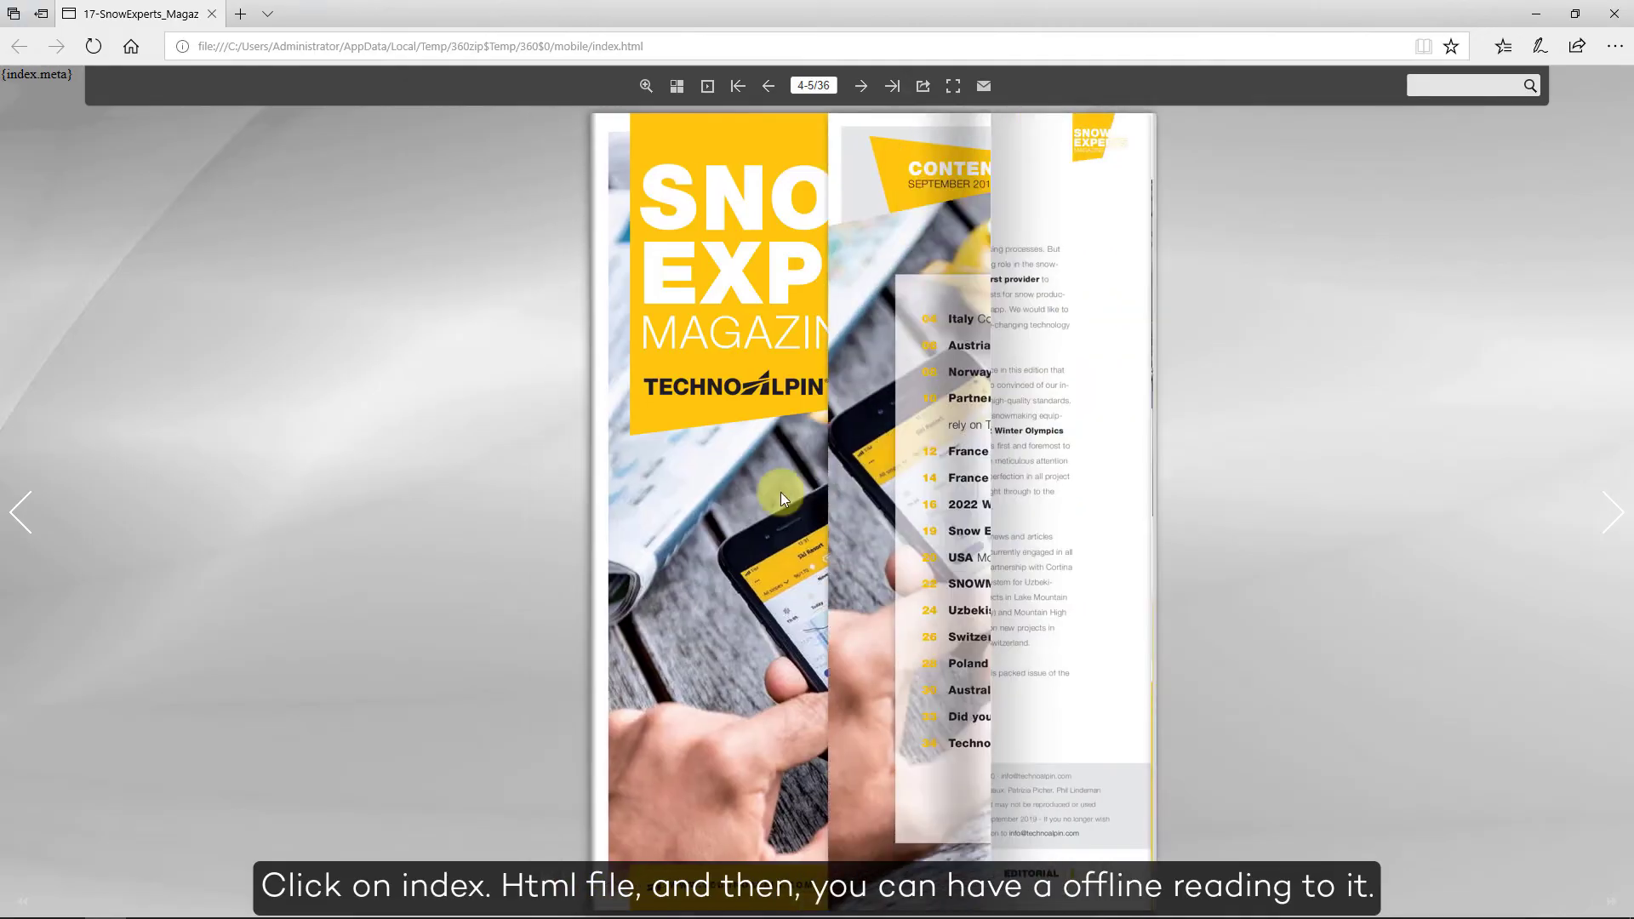
{"action": "left_click", "coordinate": [1614, 511]}
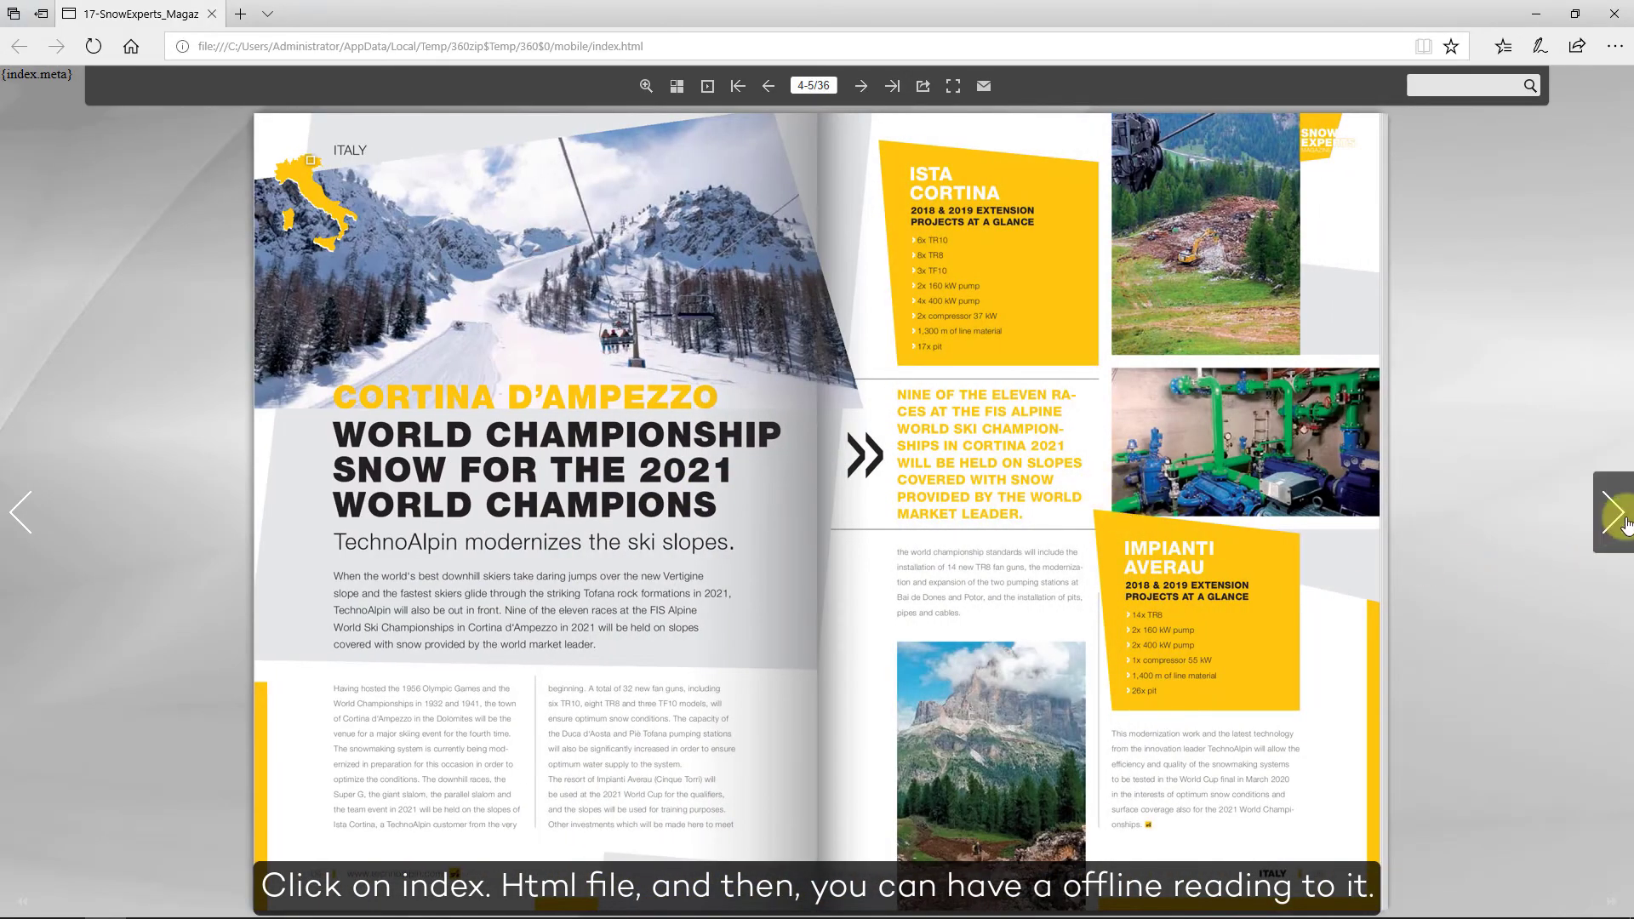
{"action": "left_click", "coordinate": [1614, 511]}
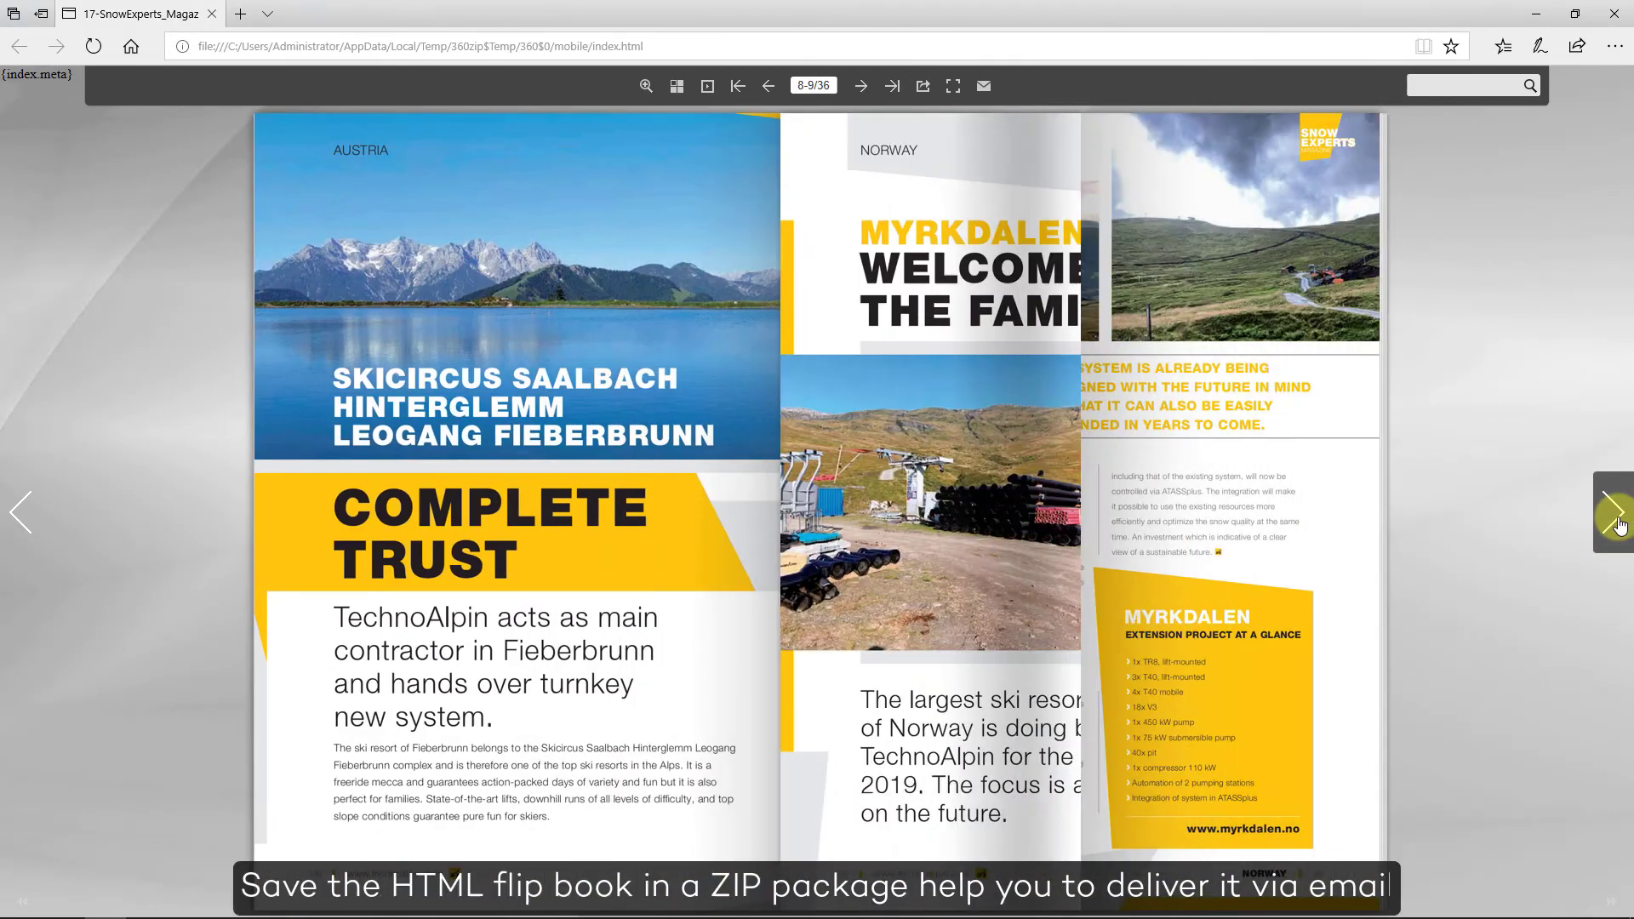
{"action": "left_click", "coordinate": [1615, 512]}
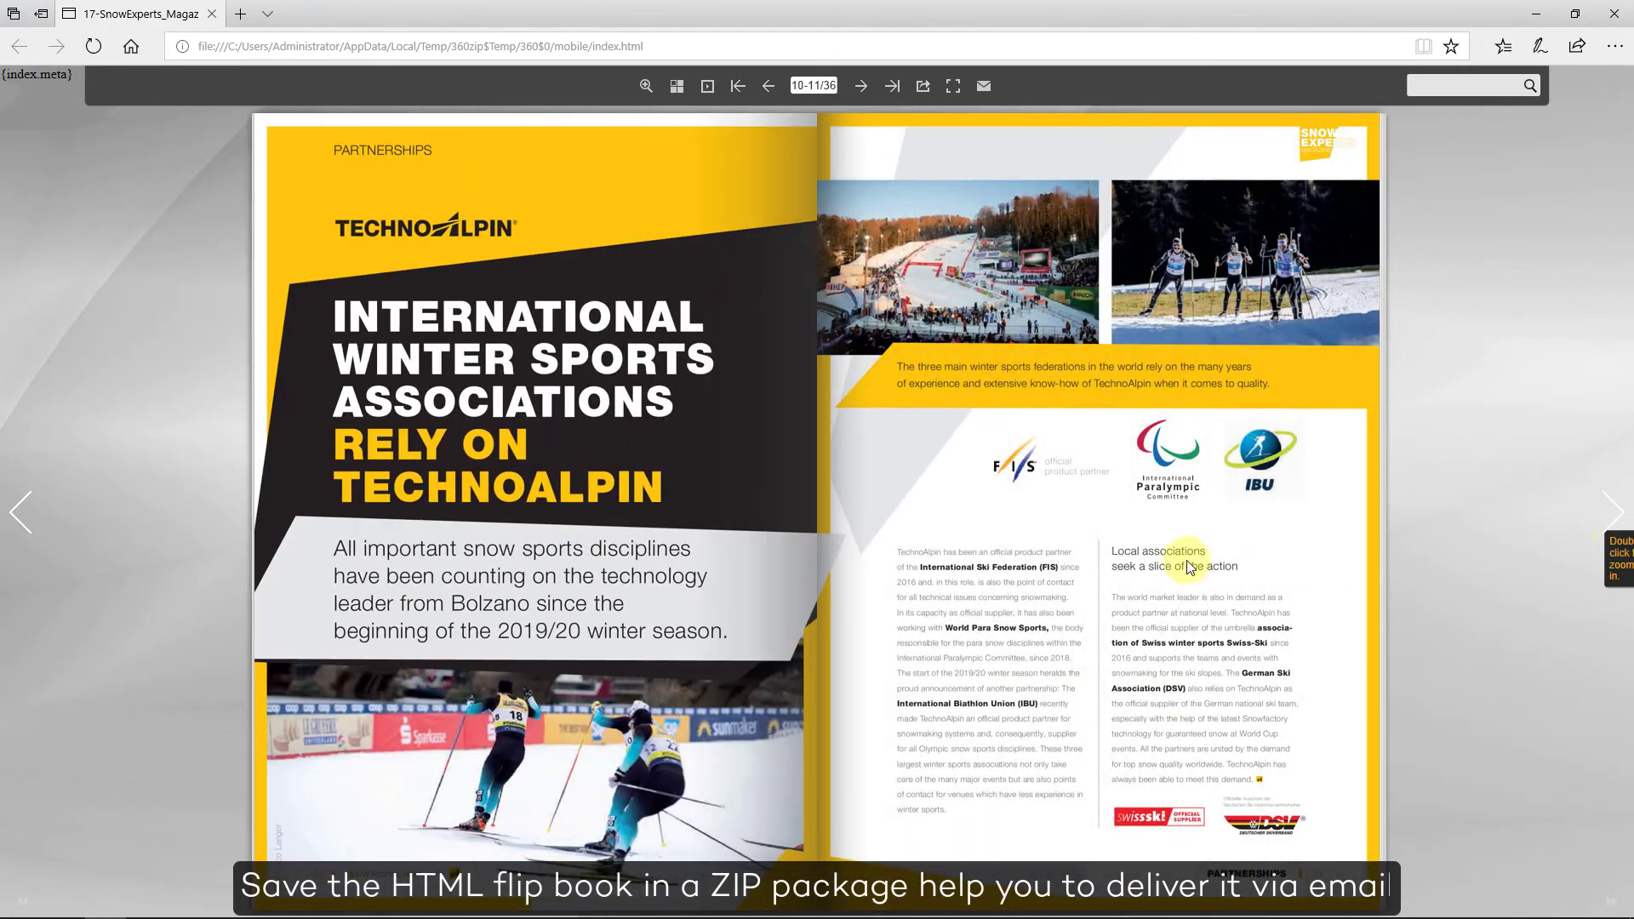